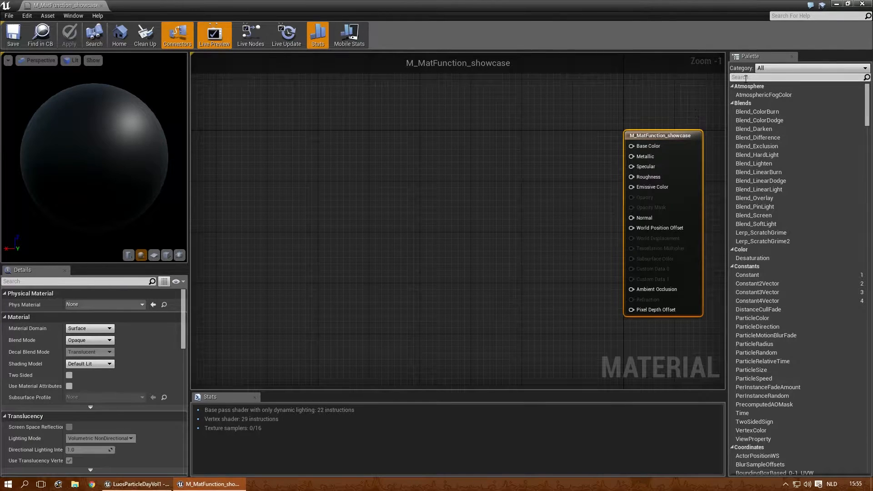
Add Luos_EasyRotate driving a HexaShield_BottomRing1_Normals Texture Sample's UVs and preview the sample.
type("luos")
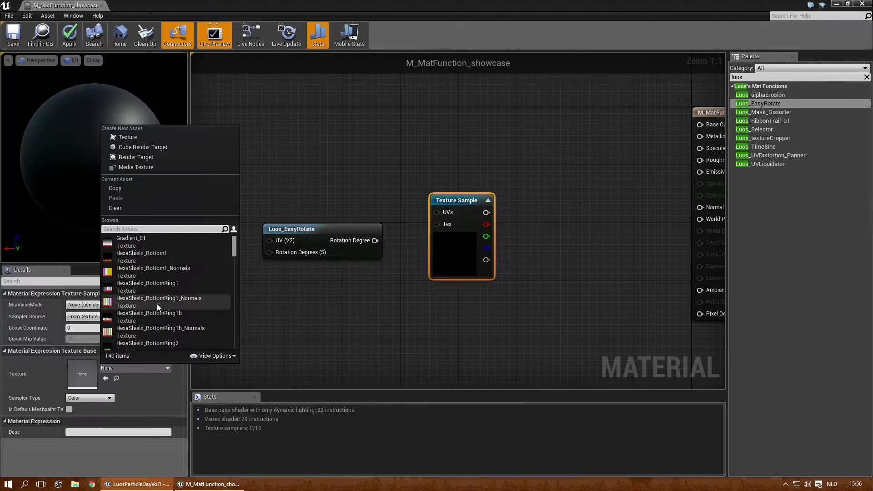
left_click(158, 298)
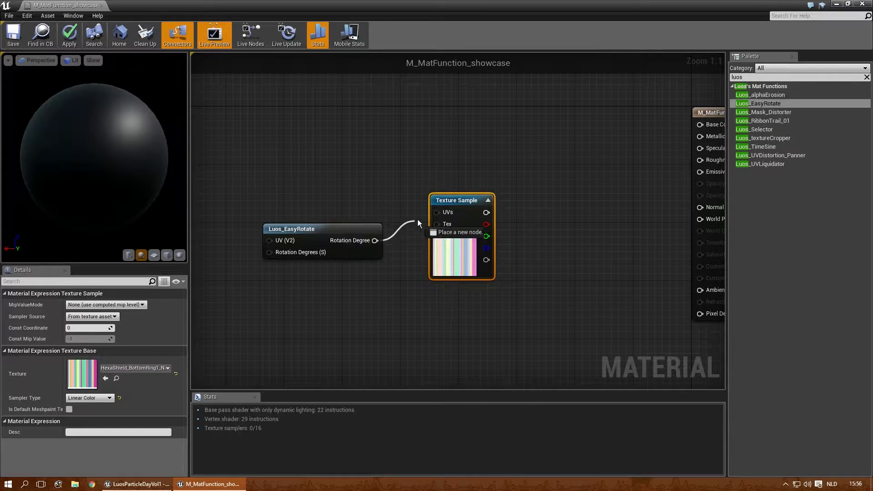
left_click(291, 229)
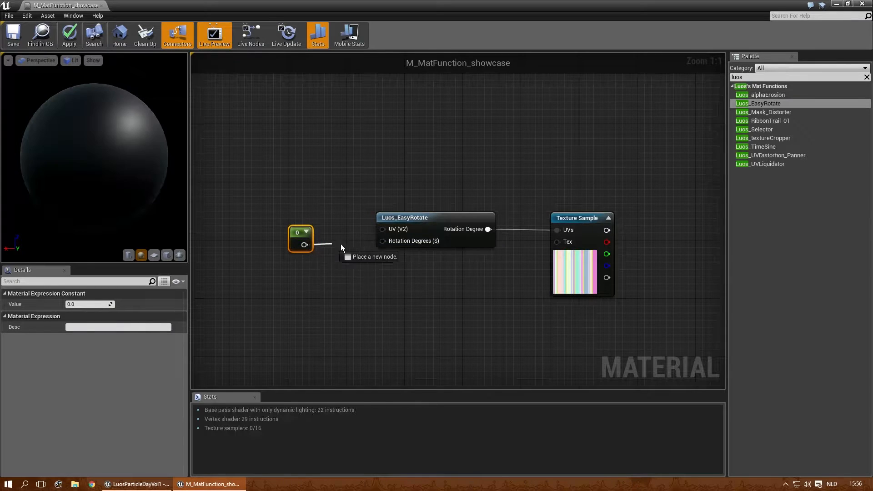
right_click(576, 218)
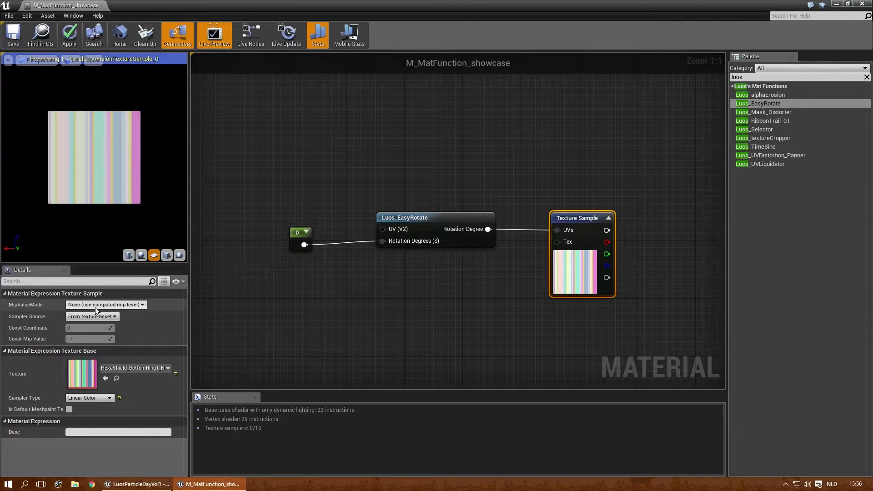
left_click(299, 231)
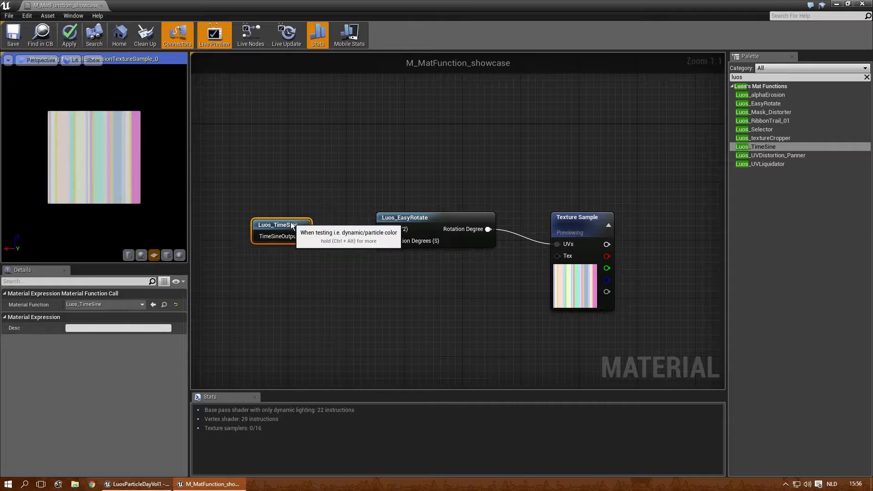
mouse_move(251, 214)
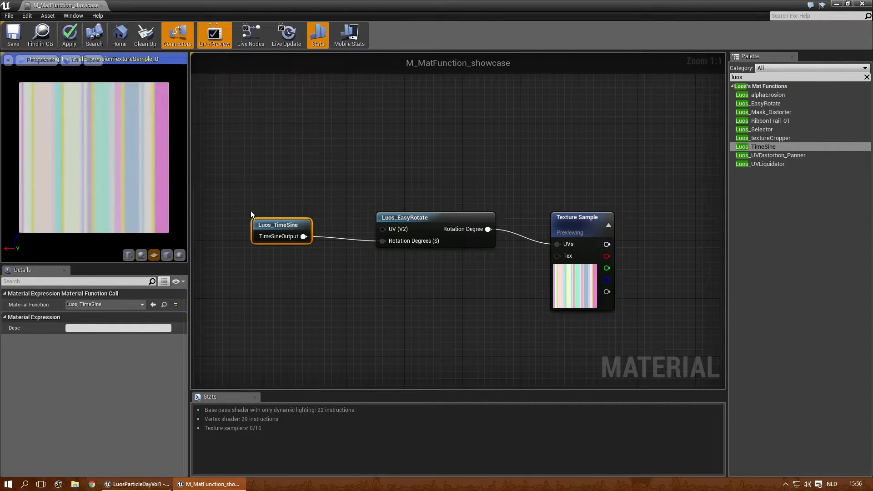
Box-select the Luos_TimeSine and Luos_EasyRotate nodes and delete them.
left_click_drag(281, 225, 236, 232)
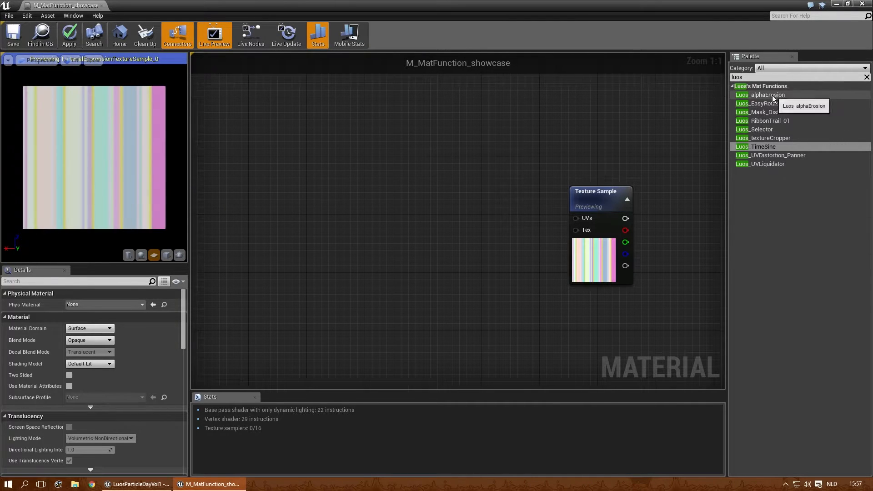
Wire the clouds mask's R channel into Luos_alphaErosion and a Multiply, animated by Luos_TimeSine.
left_click(760, 95)
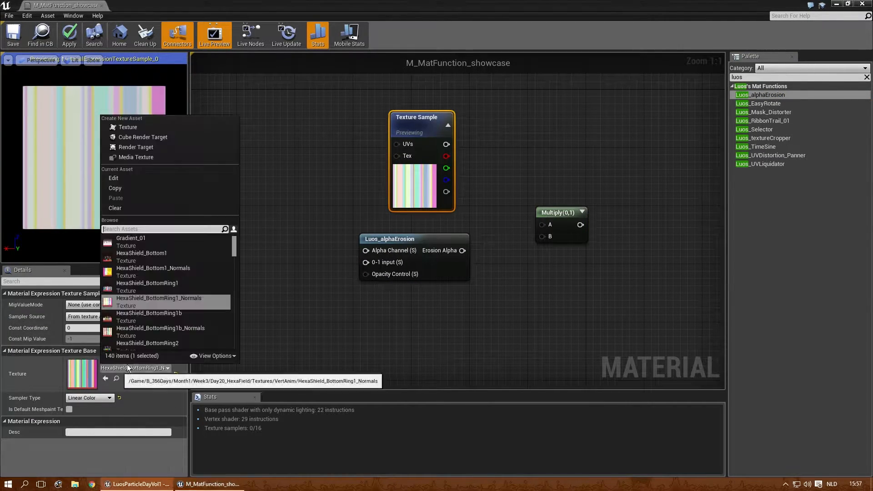
type("cloud")
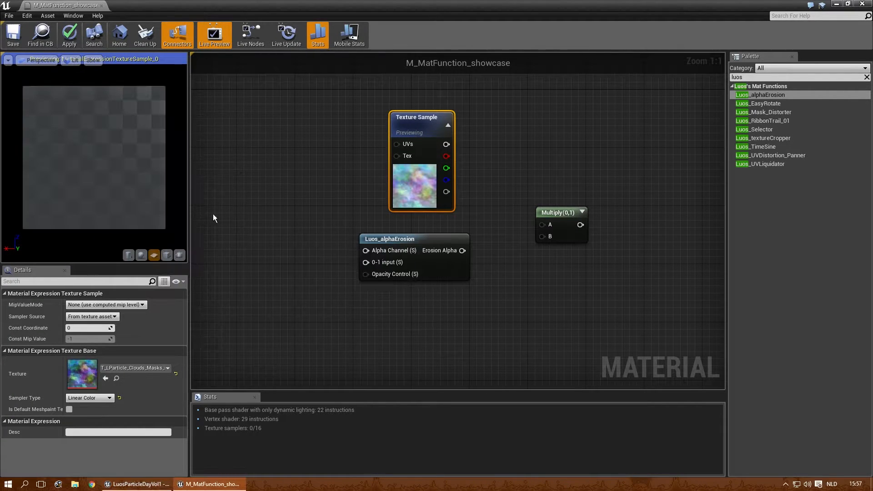
left_click_drag(445, 167, 543, 225)
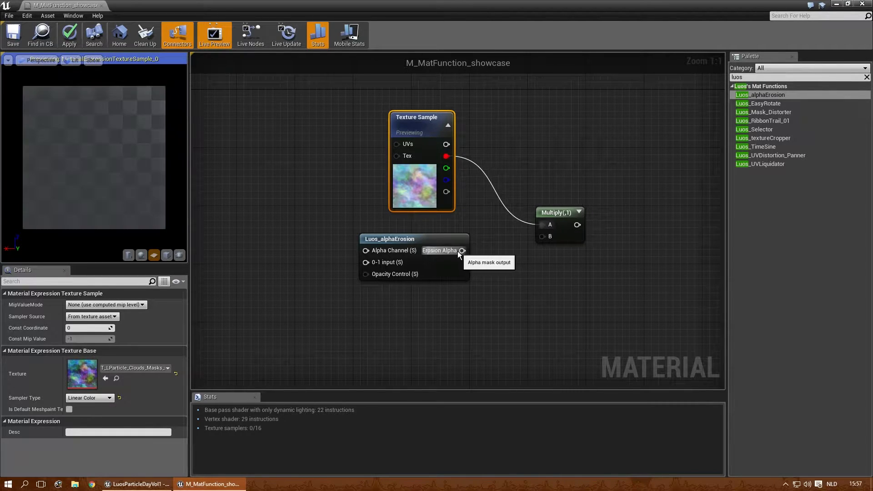
left_click_drag(463, 250, 534, 244)
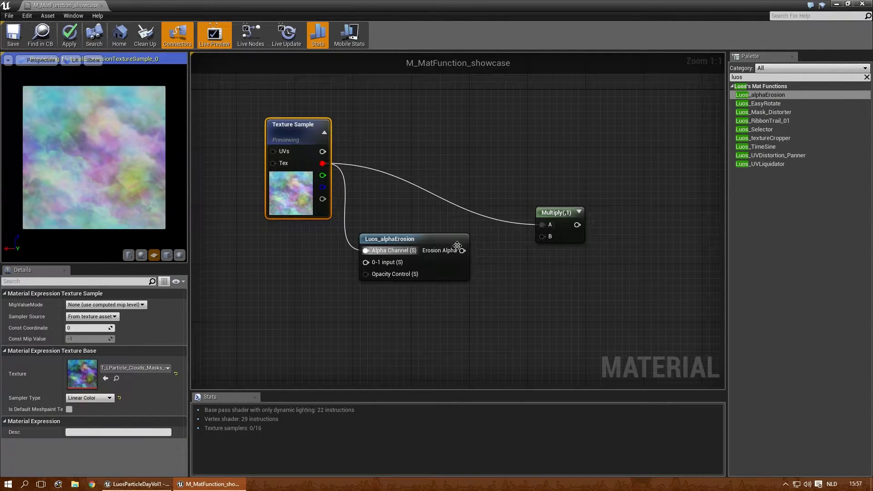
left_click(557, 212)
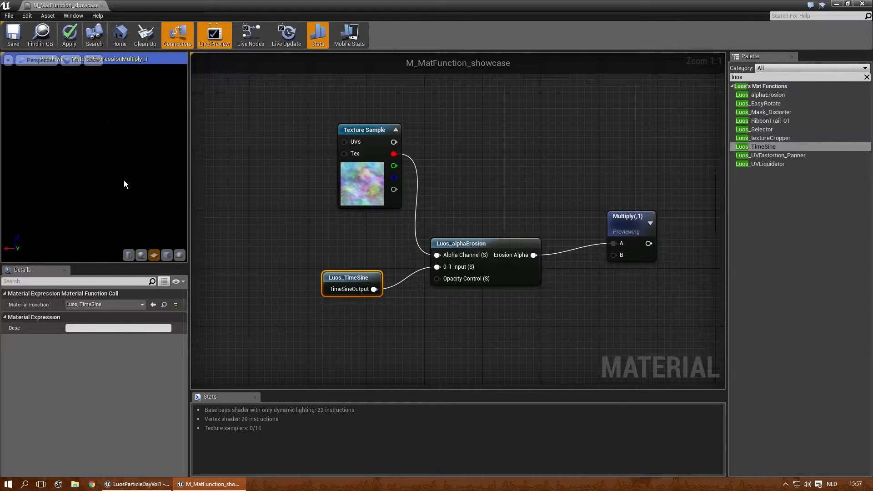
mouse_move(88, 170)
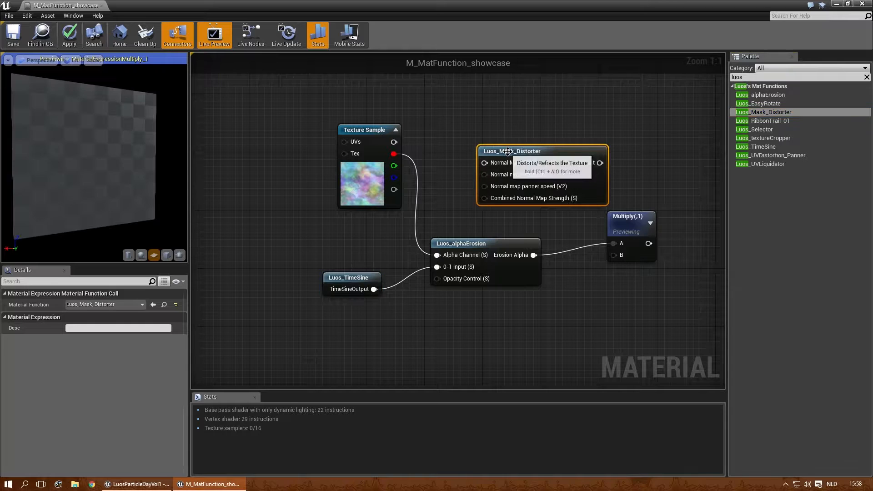
Add Luos_Mask_Distorter into the Multiply, fed by a Norm_03_Normal Texture Object.
left_click(644, 224)
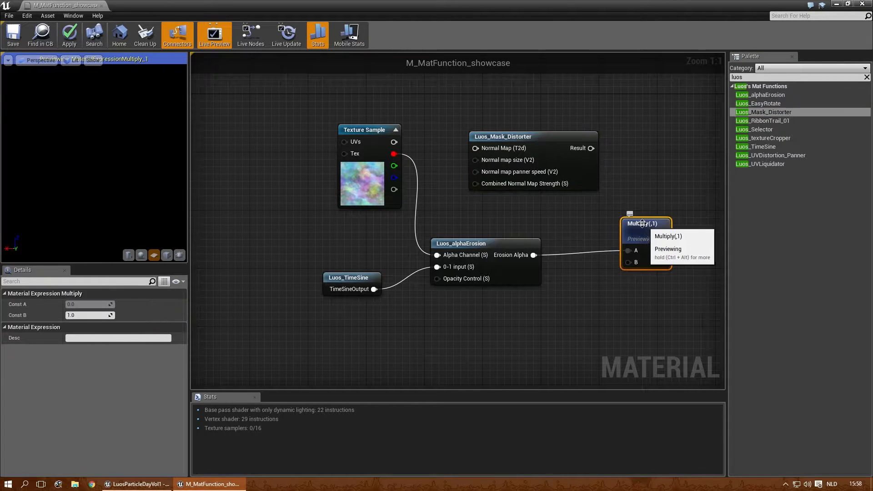
left_click_drag(589, 148, 628, 262)
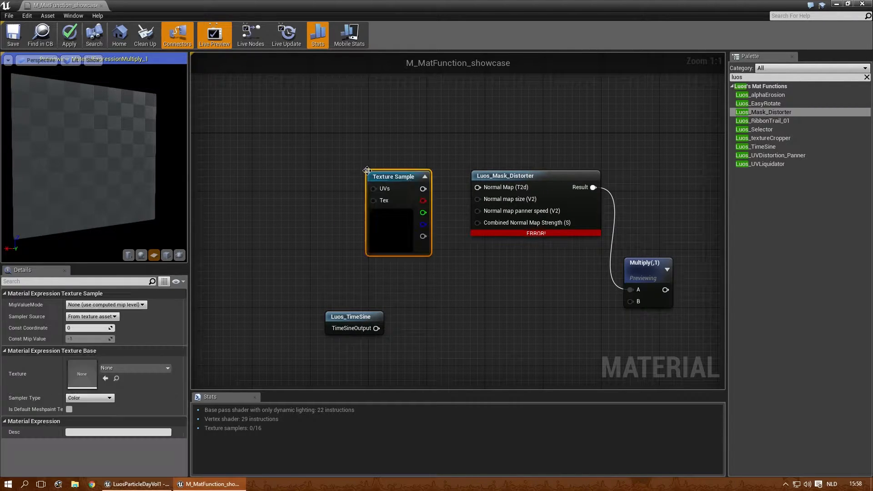
left_click(134, 368)
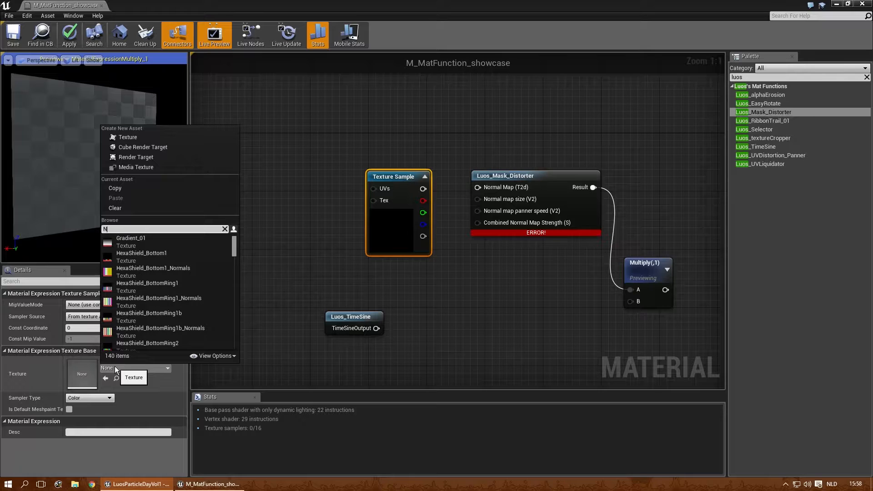
type("orm_")
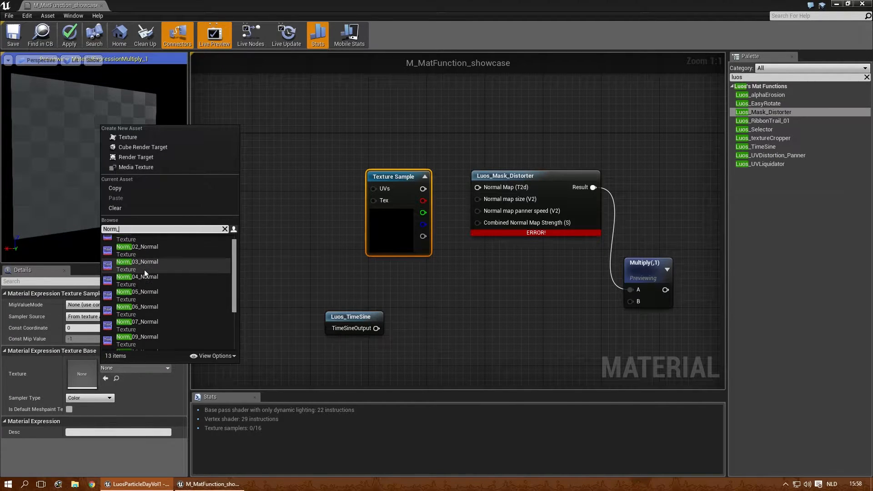
left_click(136, 262)
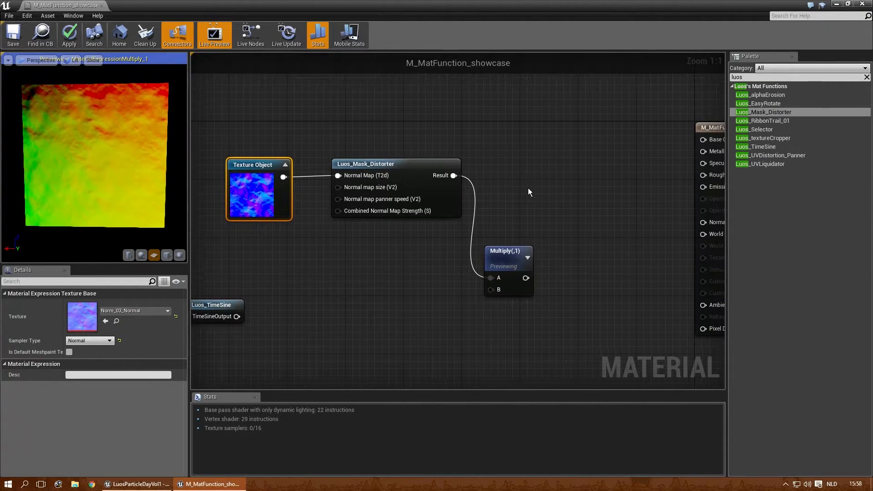
Assign the clouds texture to the distorted Texture Sample and send its RGB to Multiply A.
left_click(134, 368)
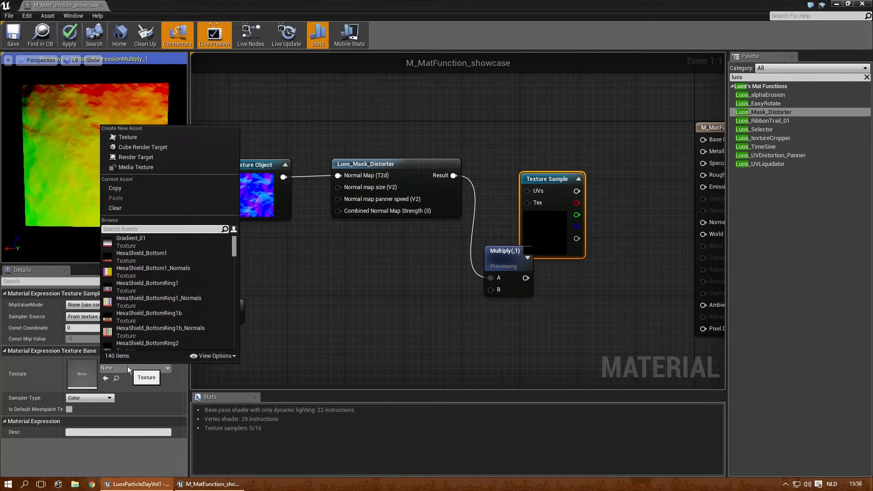
type("clouds")
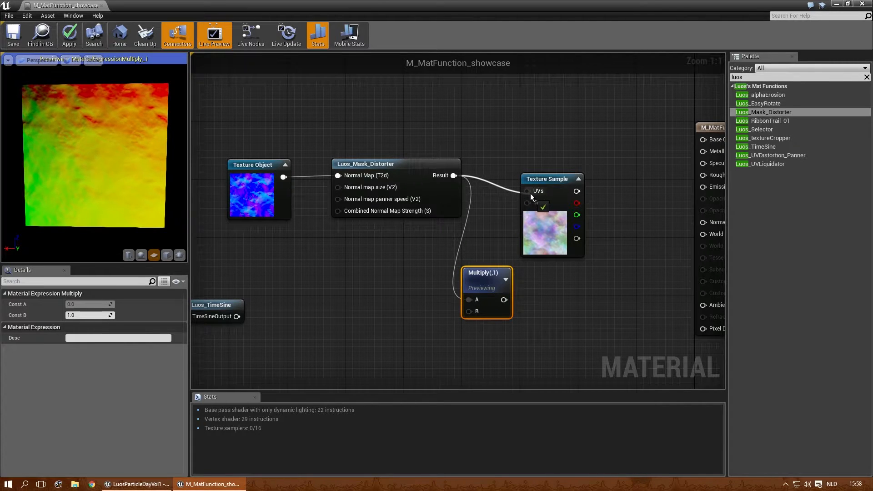
left_click_drag(576, 216, 469, 299)
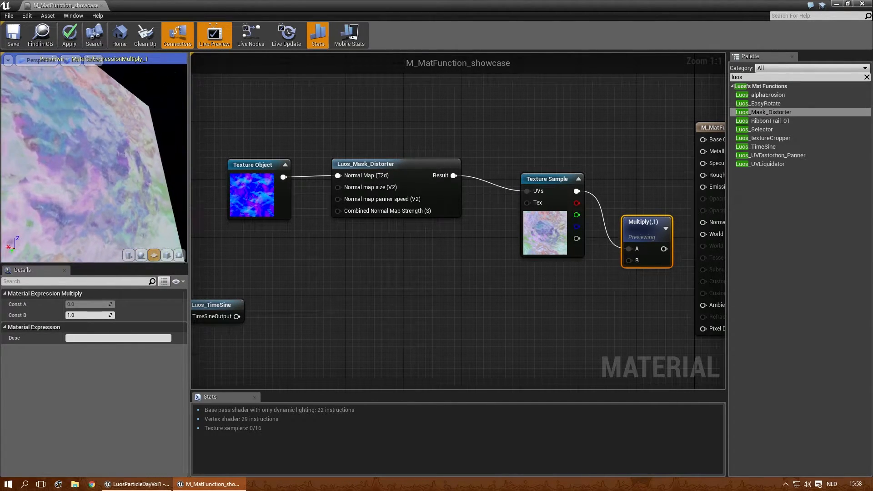
scroll("down", 3)
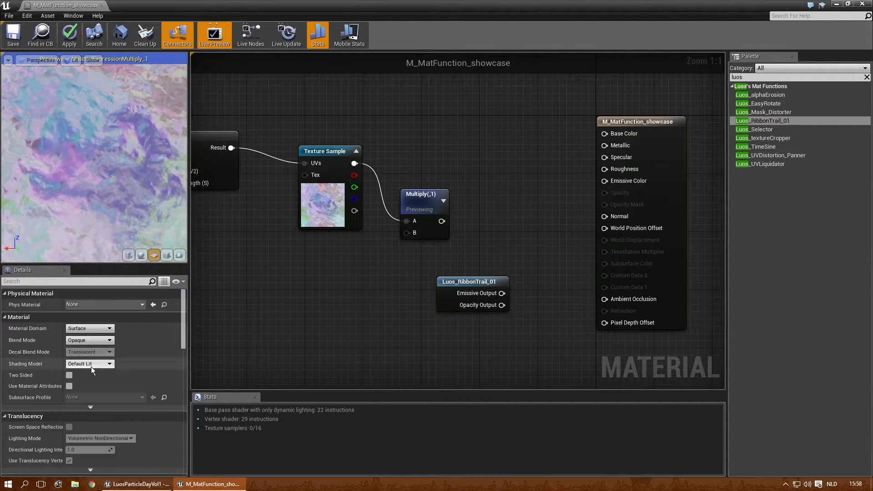
Set Blend Mode to Translucent and wire Luos_RibbonTrail_01's emissive and opacity outputs to the material.
left_click(89, 340)
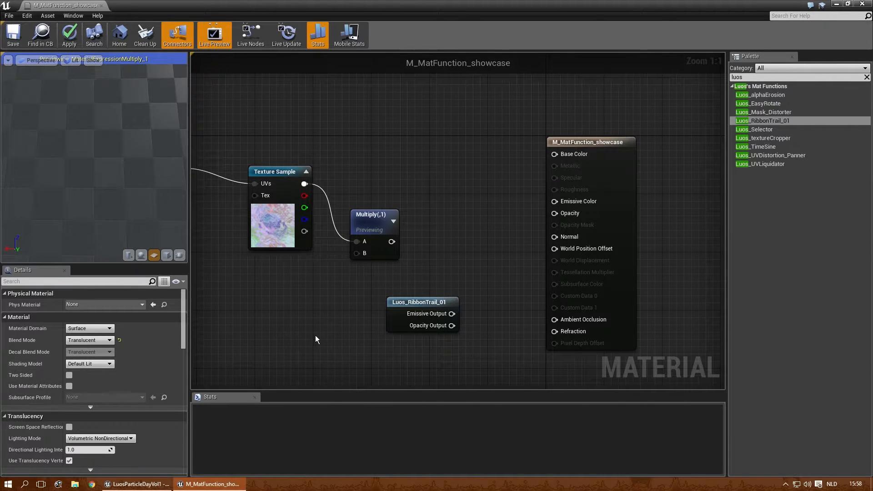
left_click_drag(452, 313, 554, 201)
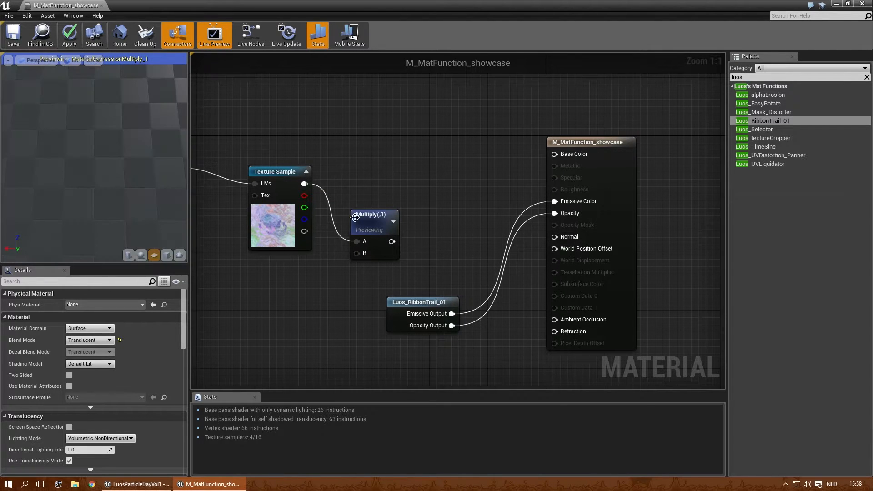
left_click(373, 214)
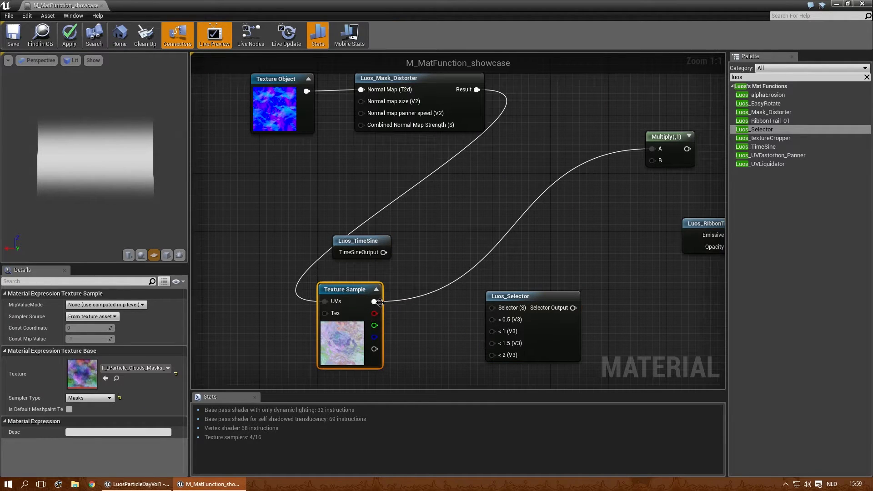
Route the texture channels into Luos_Selector, set Multiply B to 2.0, and drive Emissive Color.
left_click_drag(374, 301, 427, 322)
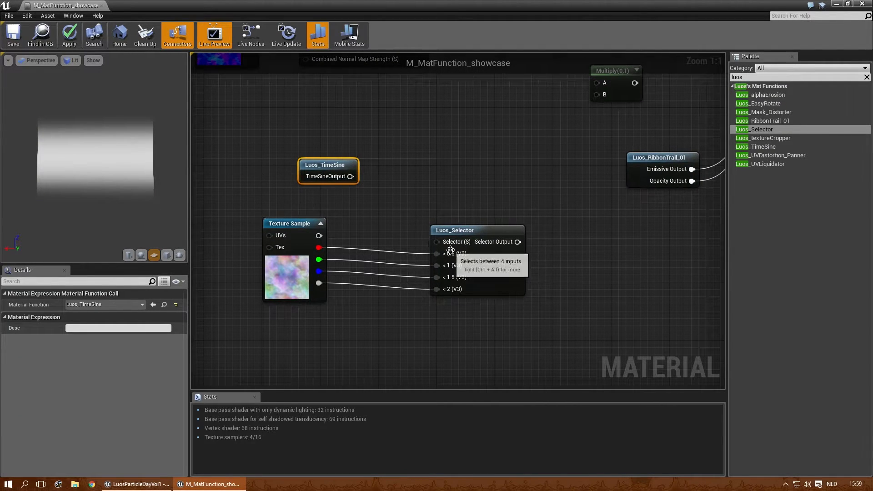
mouse_move(359, 260)
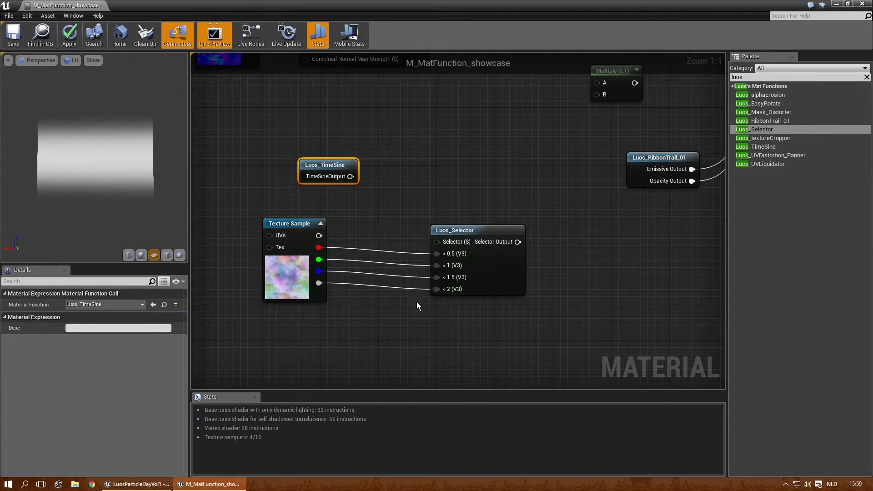
mouse_move(417, 213)
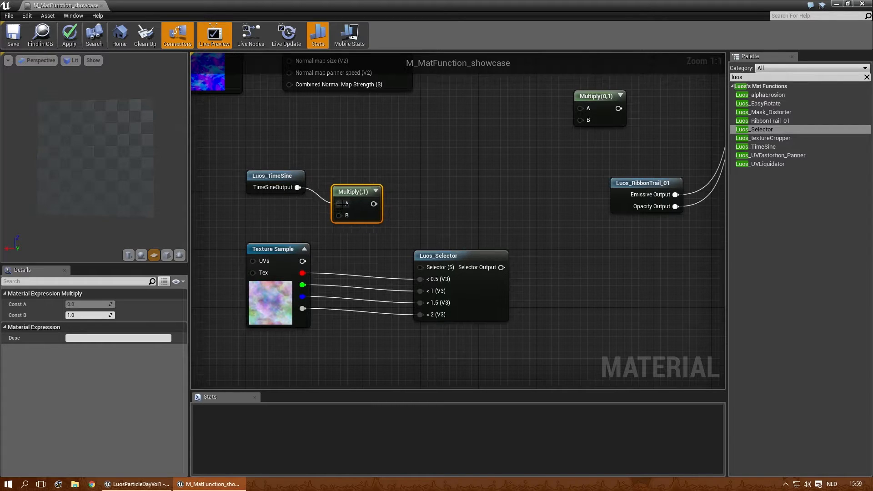
left_click_drag(382, 203, 419, 266)
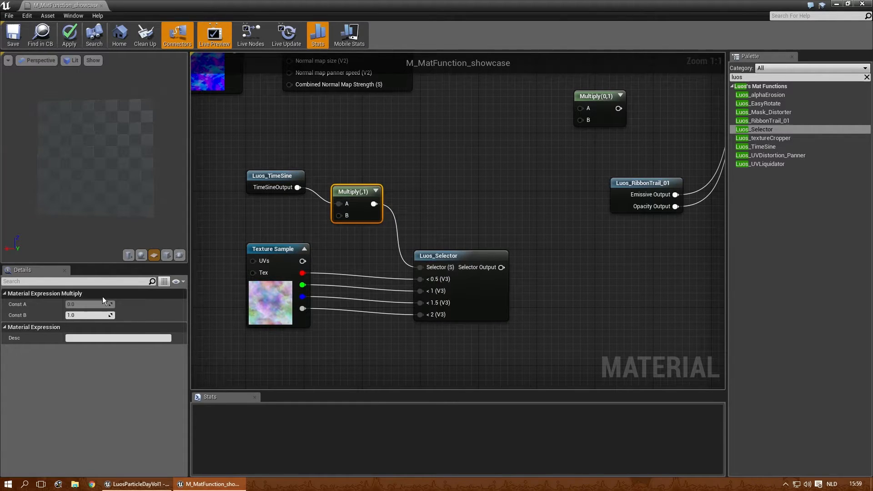
type("2.0")
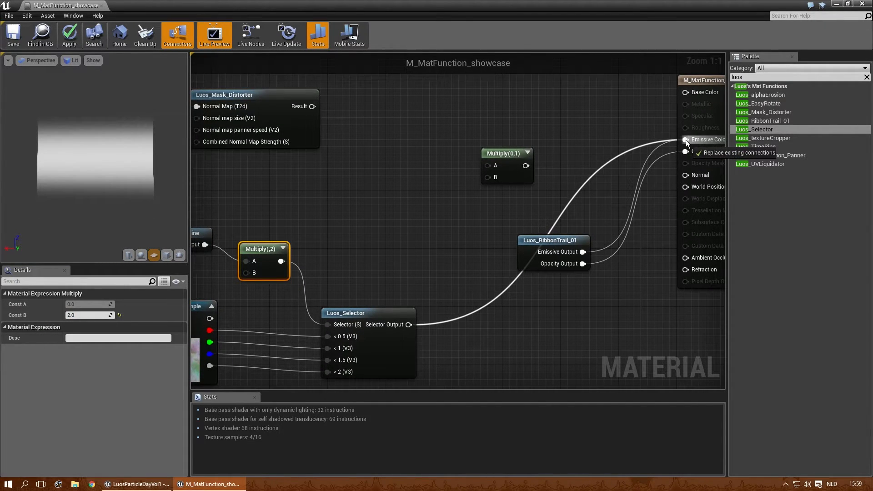
left_click(686, 139)
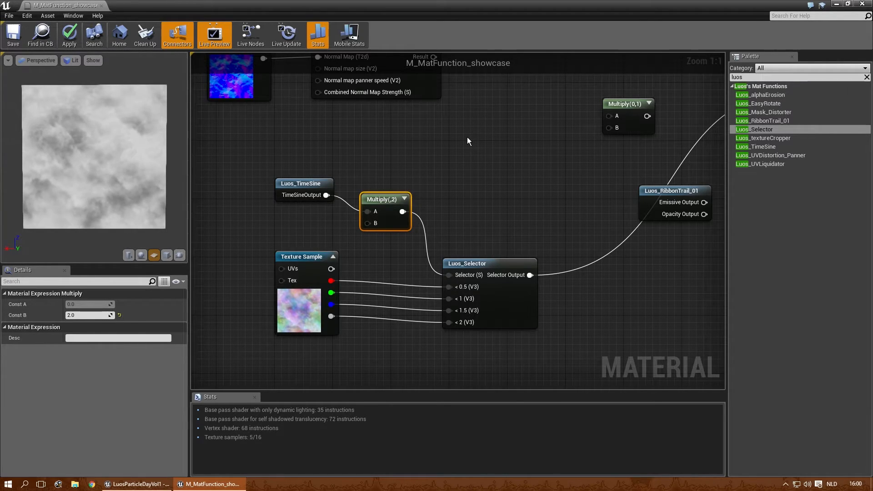
mouse_move(96, 187)
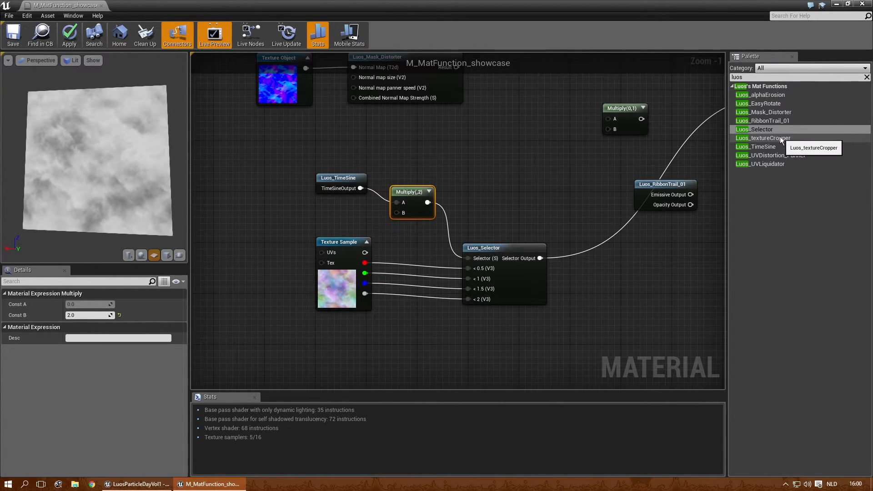
Drag Luos_UVDistortion_Panner into the graph and move the Texture Object aside to the left.
left_click_drag(763, 137, 460, 247)
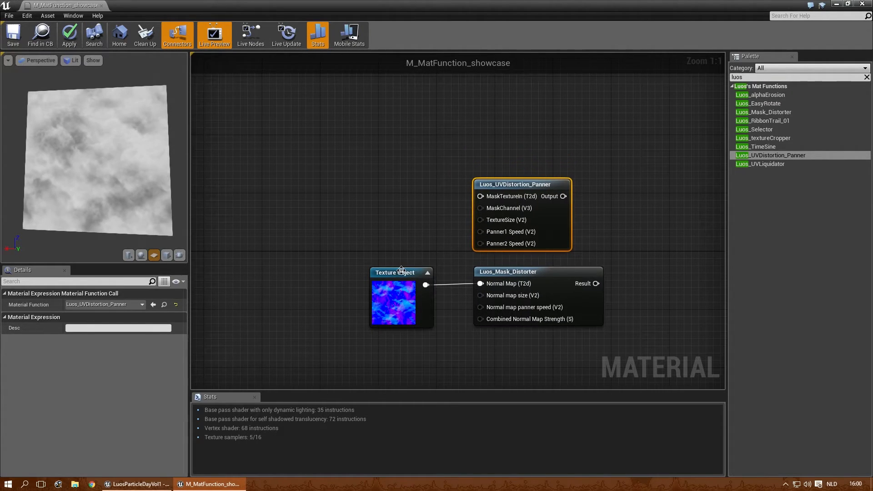
left_click_drag(401, 271, 373, 192)
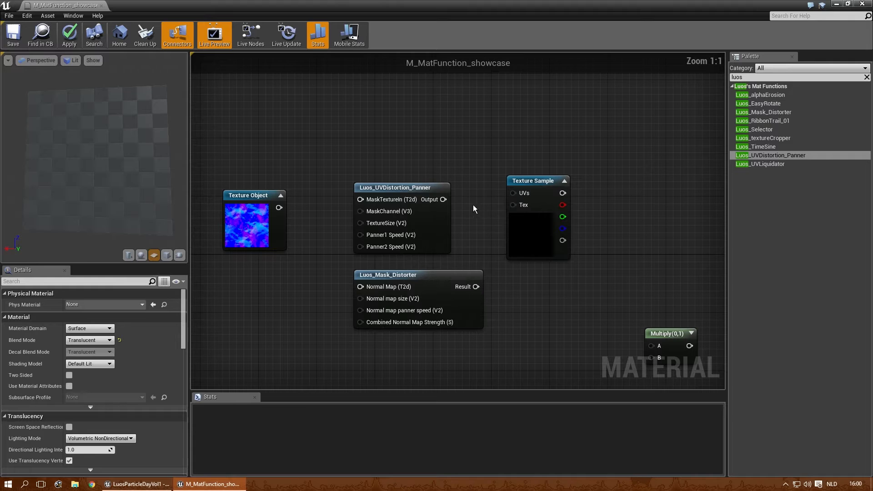
Feed the panner into the Texture Sample UVs using the cloud mask texture and start previewing it.
left_click_drag(445, 199, 512, 192)
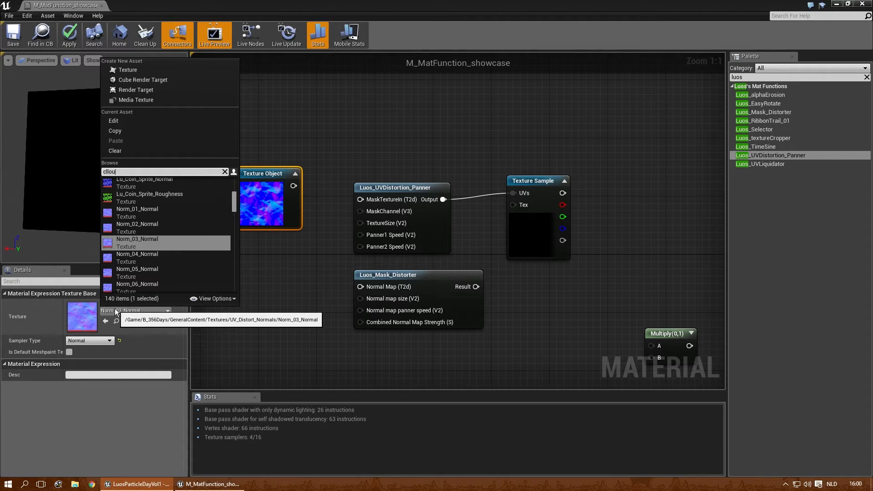
type("cloud")
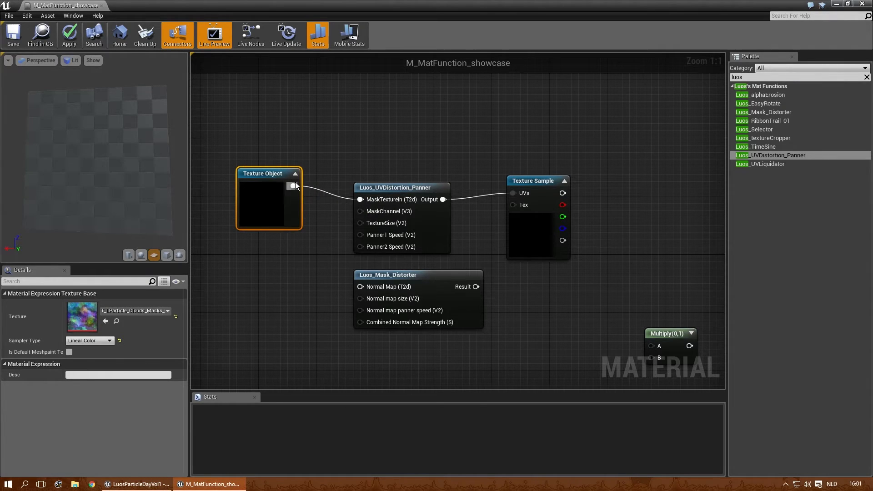
left_click(494, 156)
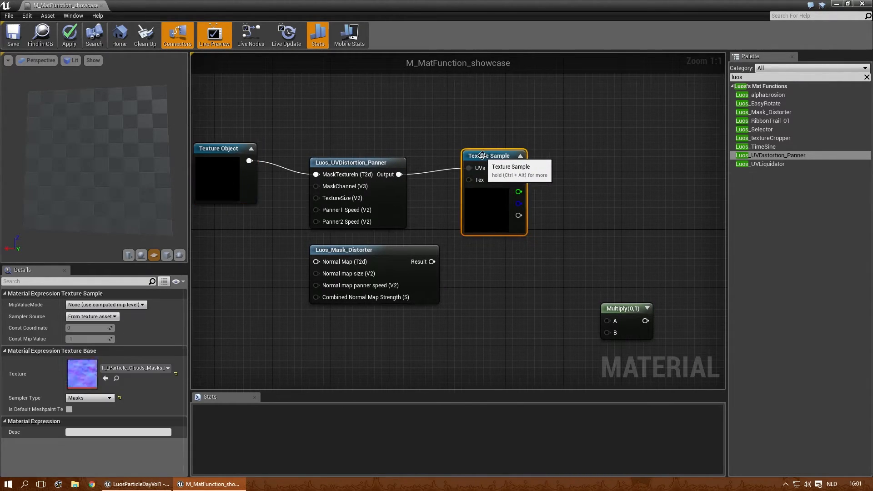
right_click(494, 156)
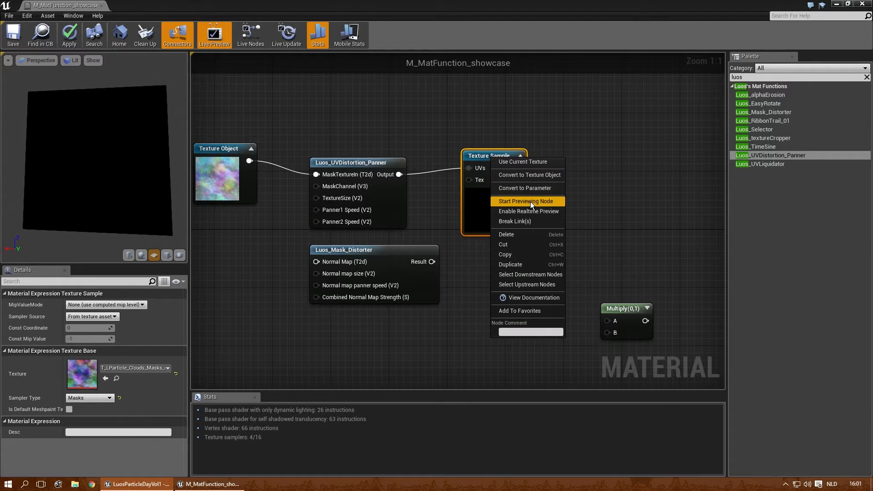
left_click(526, 201)
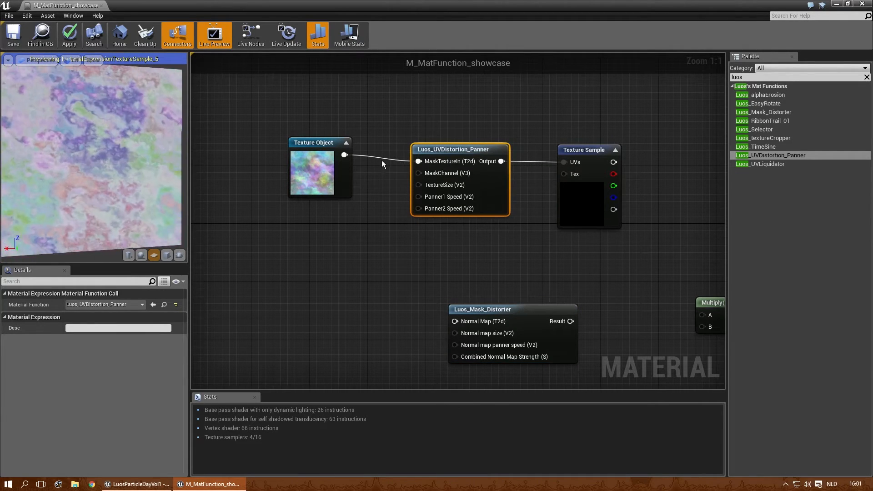
Add a Constant3Vector node beside the texture object.
left_click(239, 142)
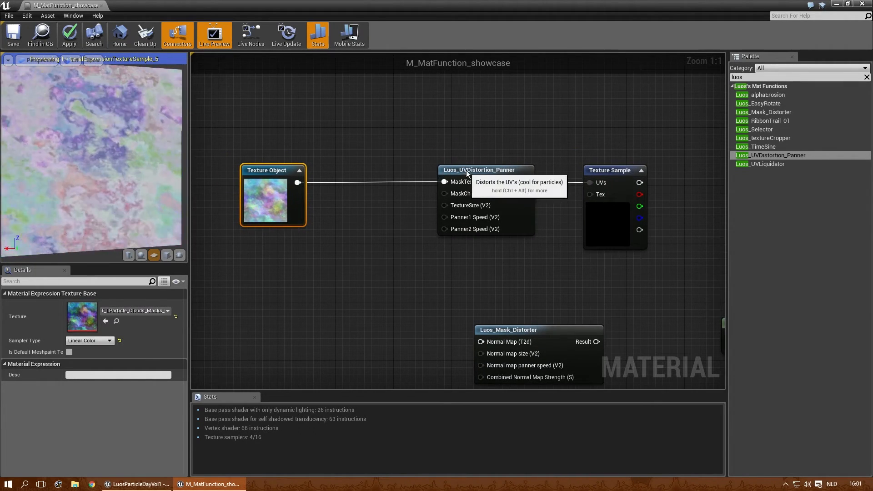
left_click(348, 224)
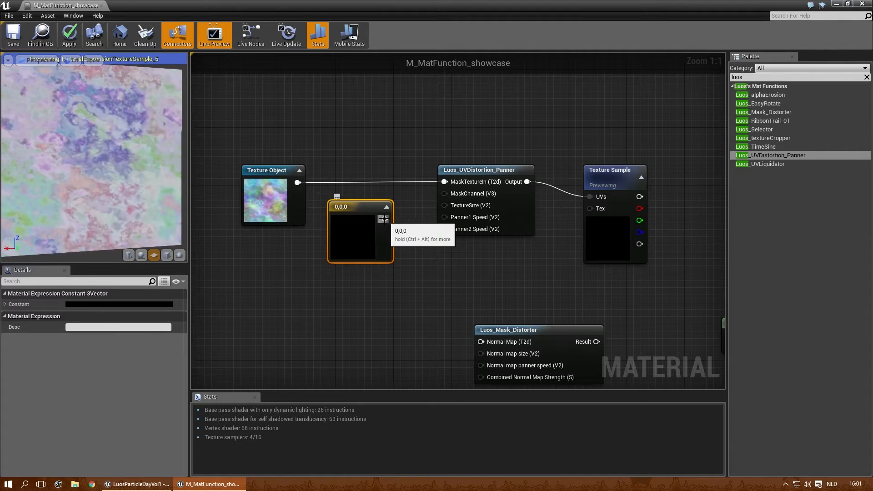
Connect the constant to MaskChannel and test R/G/B values, ending at 0,1,1.
left_click_drag(361, 206, 367, 199)
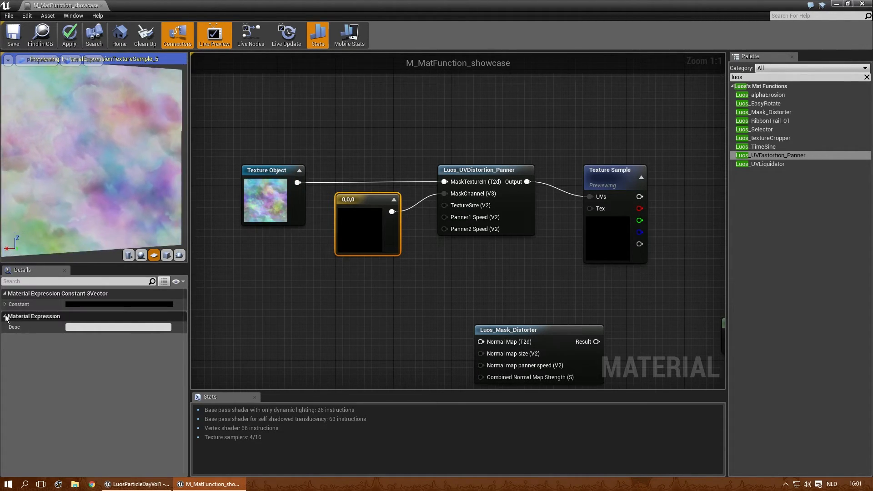
left_click(4, 304)
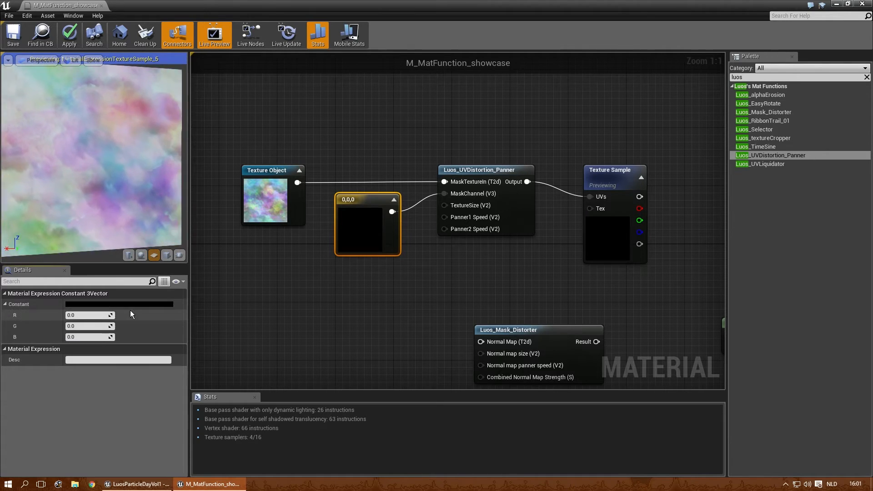
type("1.0")
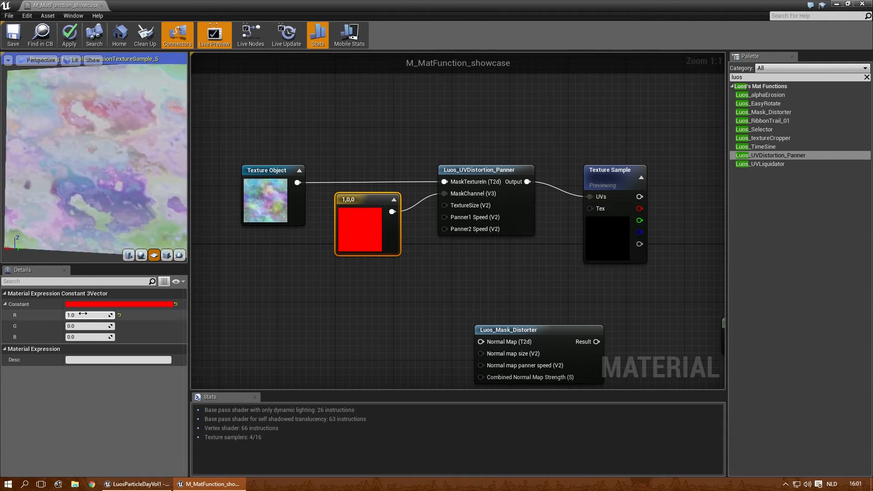
type("2.0")
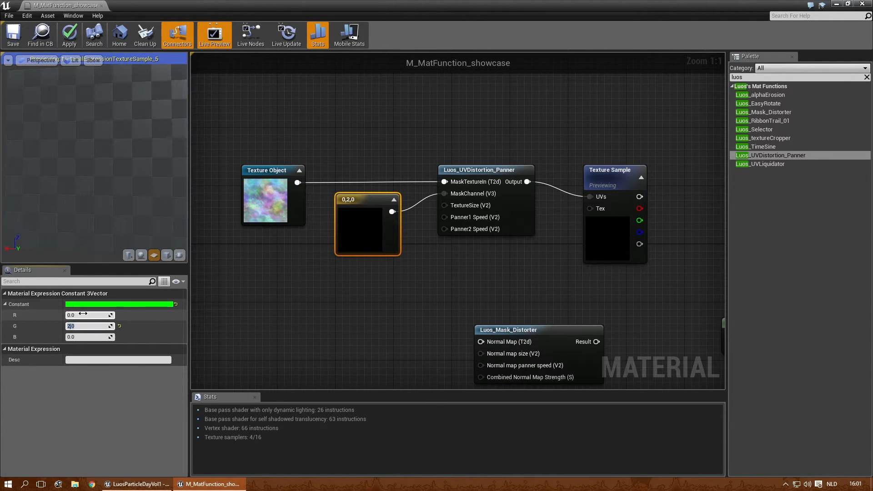
type("1.0")
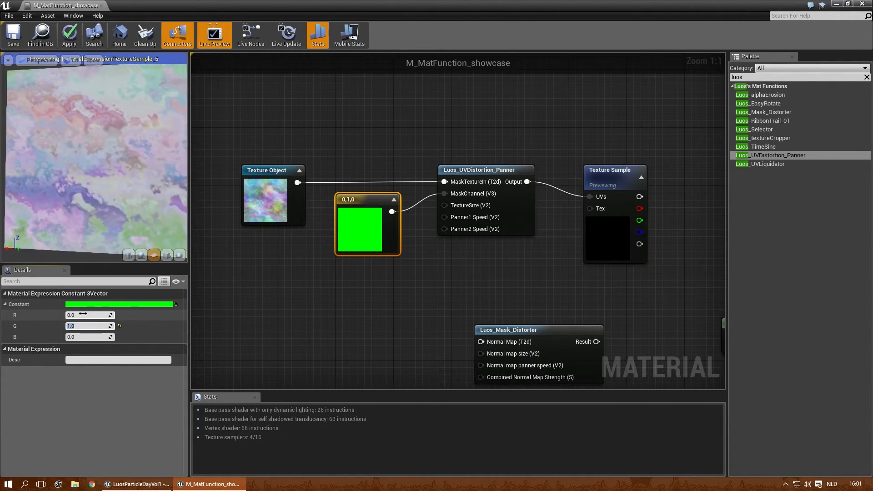
type("0.0")
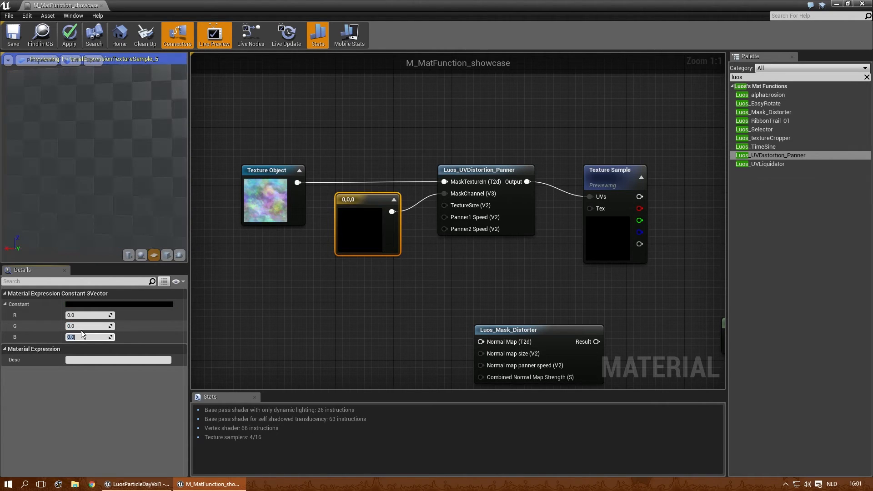
type("1.0")
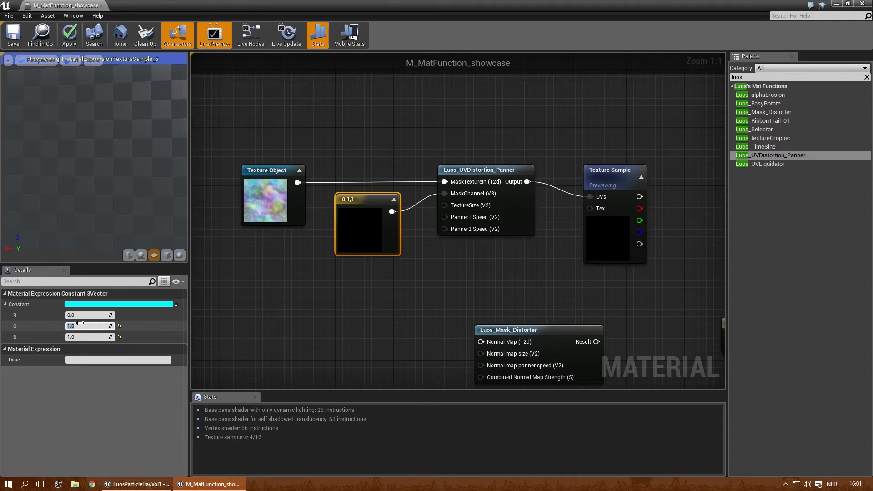
type("1.0")
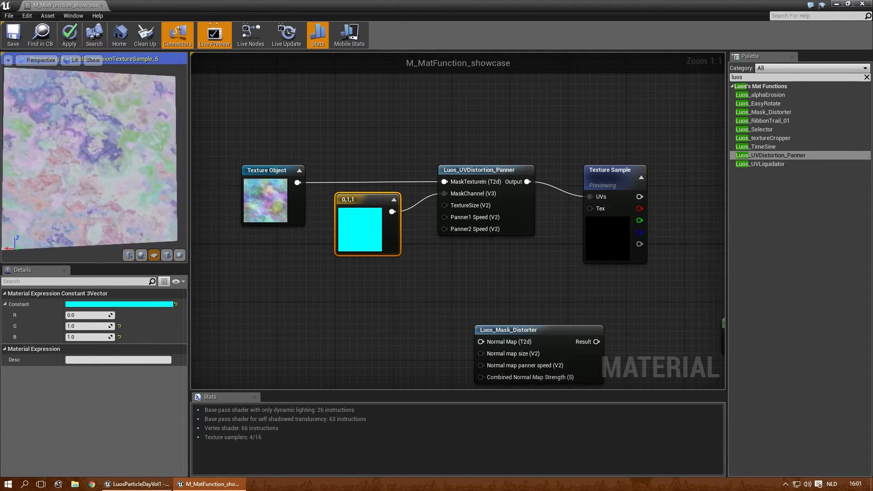
mouse_move(470, 205)
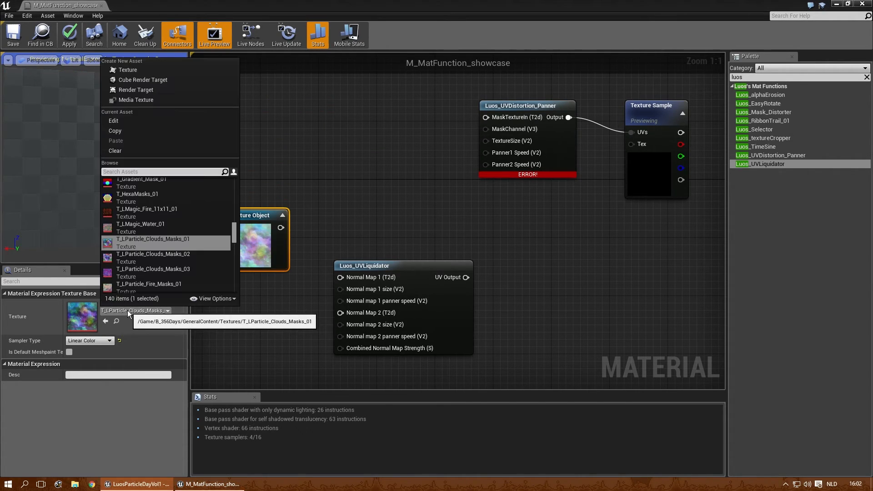
Set the Texture Objects to Norm normal maps and wire UVLiquidator's UV Output to the sample's UVs.
type("norm")
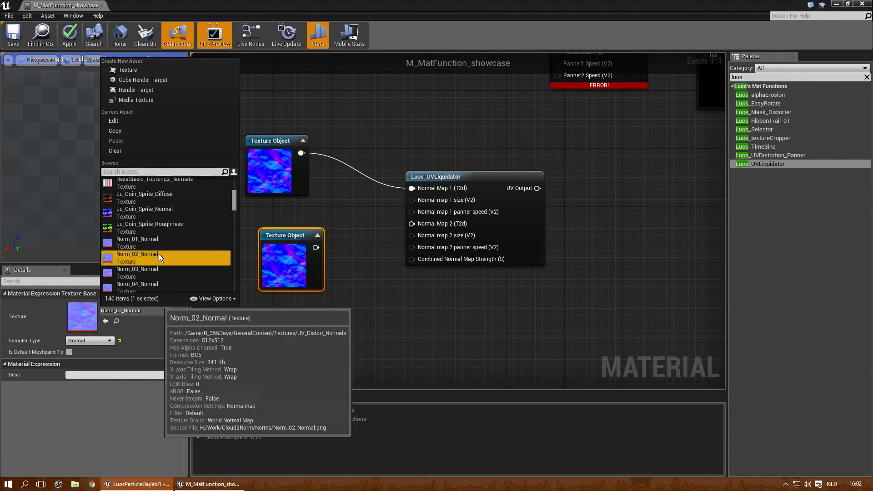
left_click(137, 254)
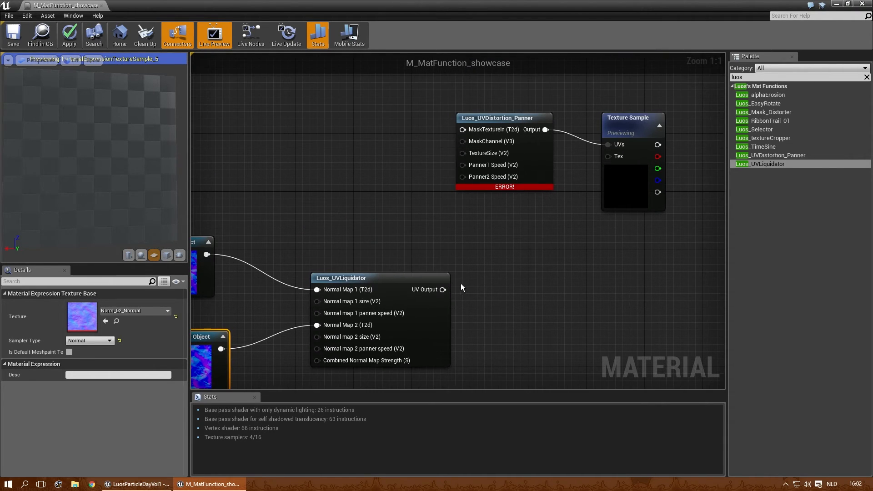
left_click_drag(441, 289, 462, 129)
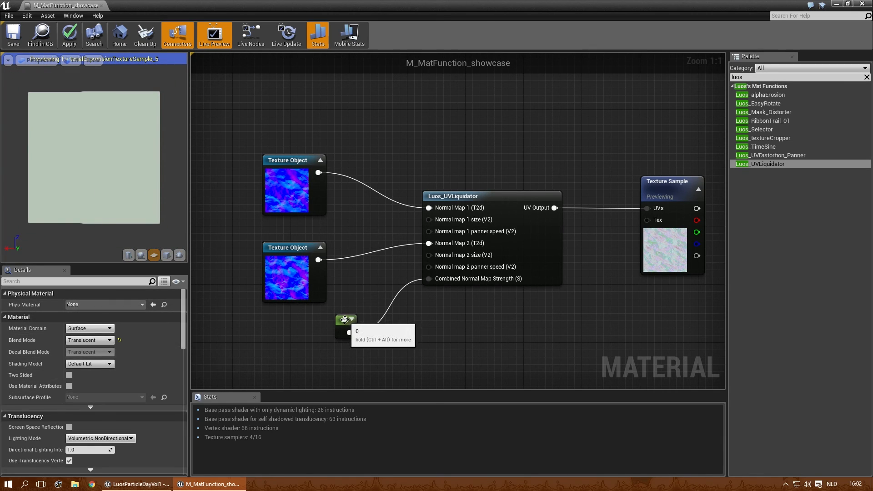
Give the Combined Normal Map Strength constant a new value in the Details panel.
left_click(346, 325)
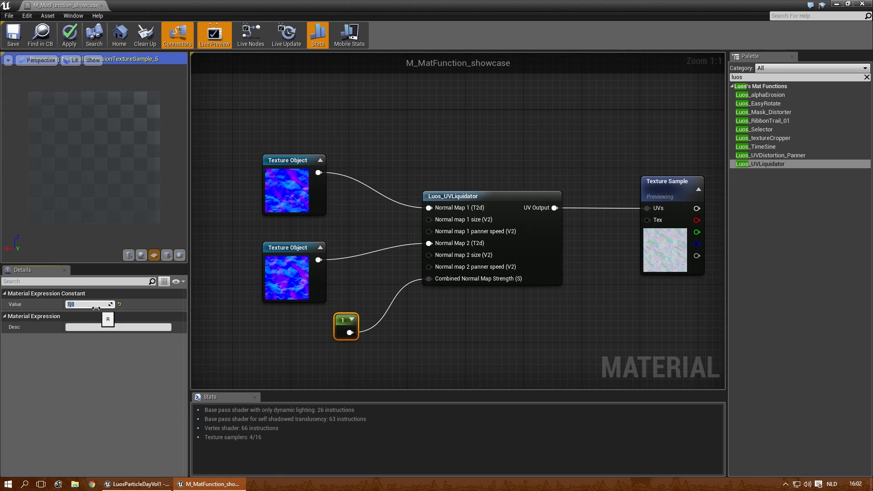
type("2.0")
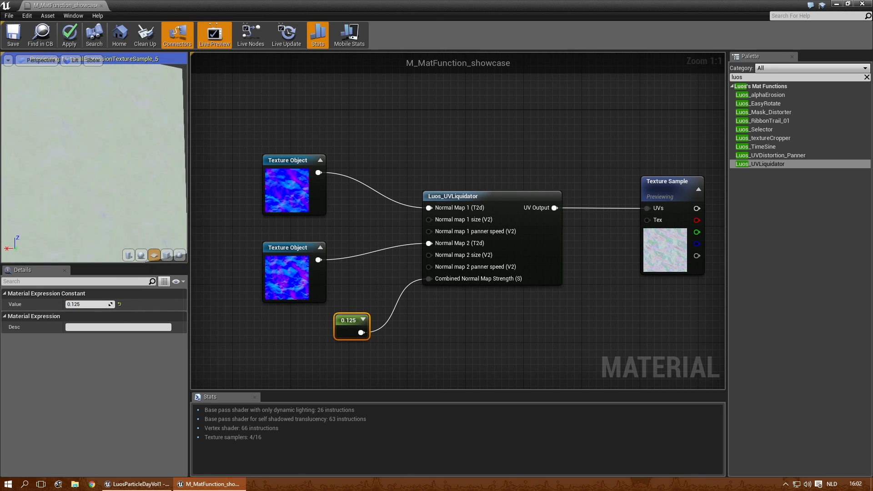
mouse_move(420, 151)
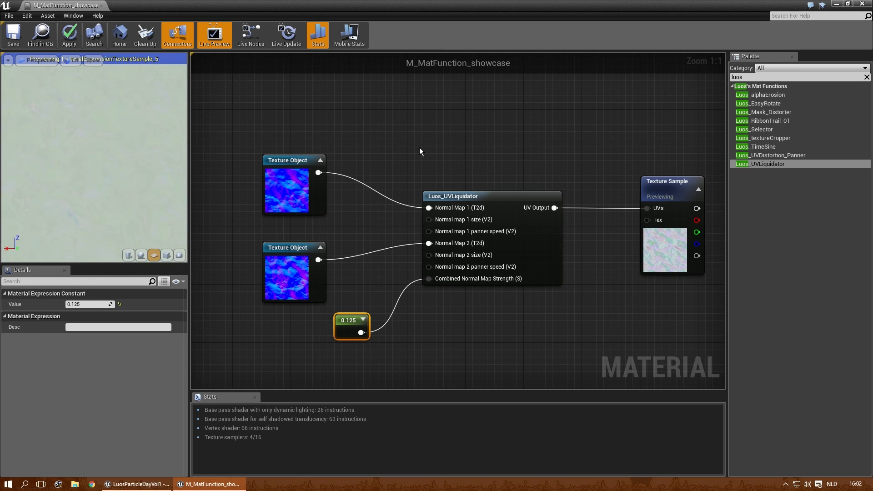